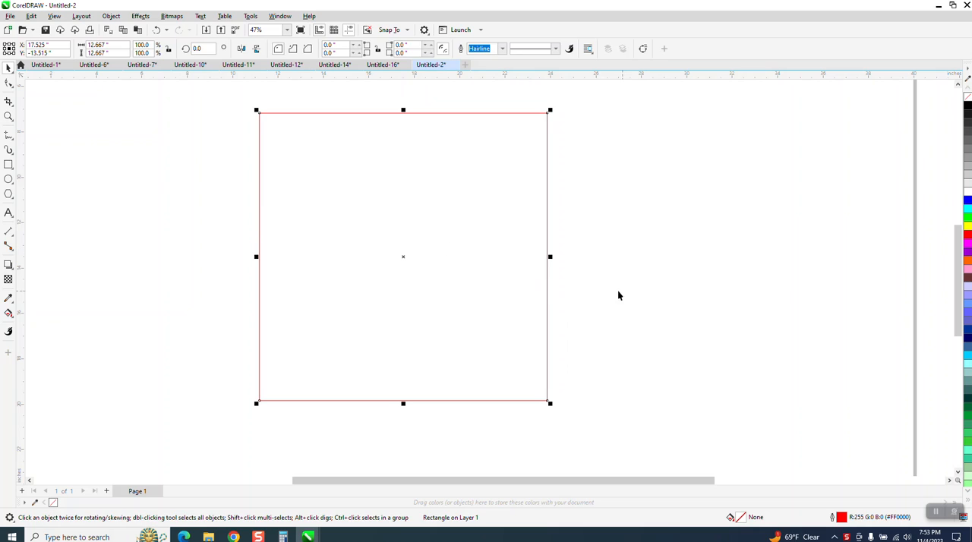
mouse_move(644, 289)
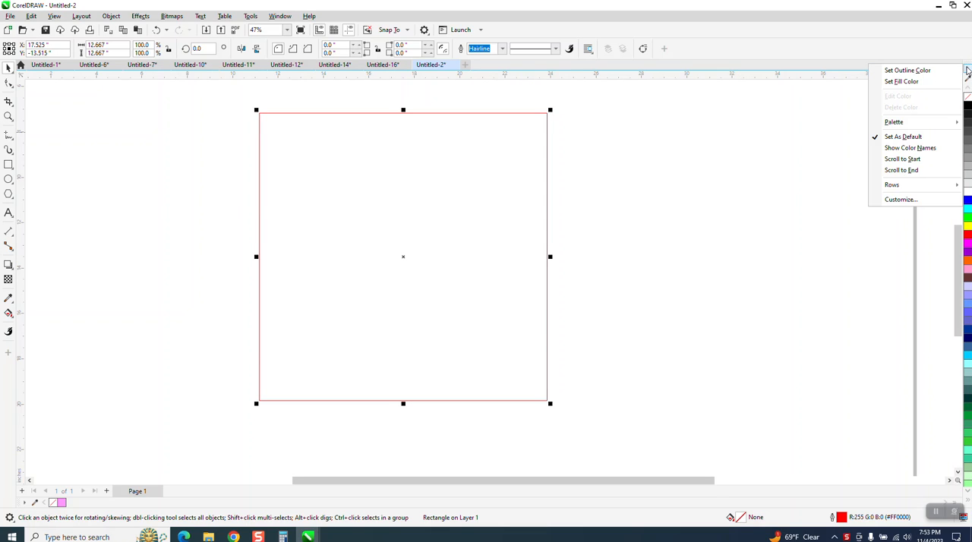
mouse_move(920, 137)
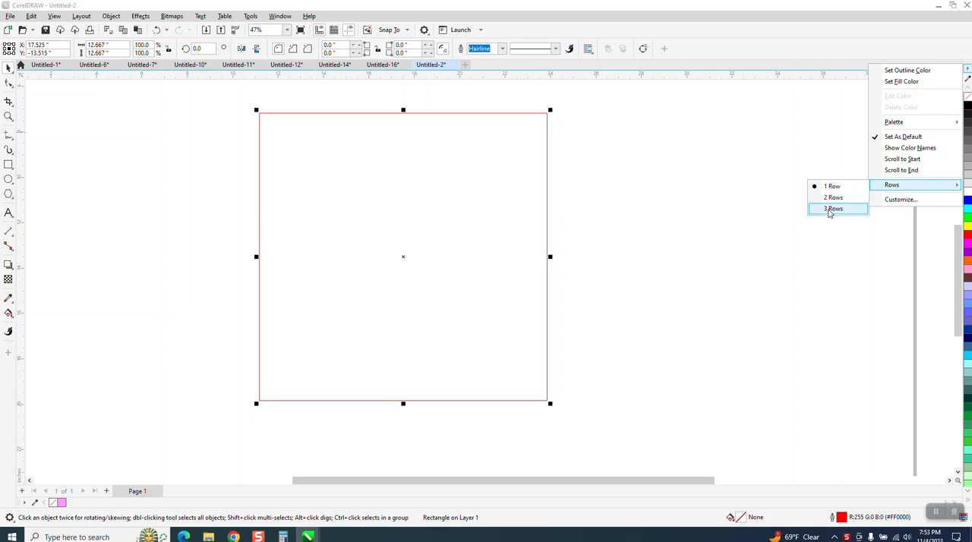
- Try the colour palette in 2 rows, then set it back to 1 row
left_click(832, 210)
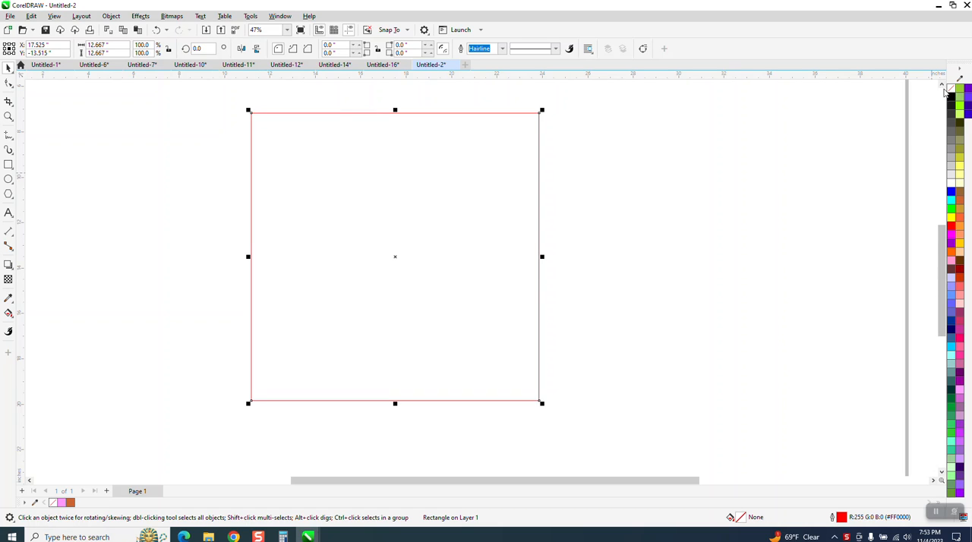
right_click(951, 92)
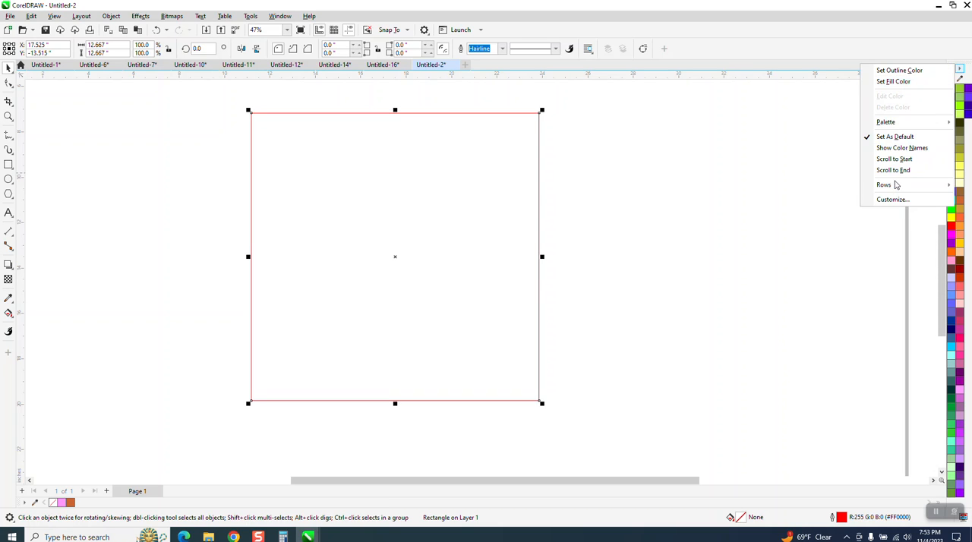
left_click(833, 193)
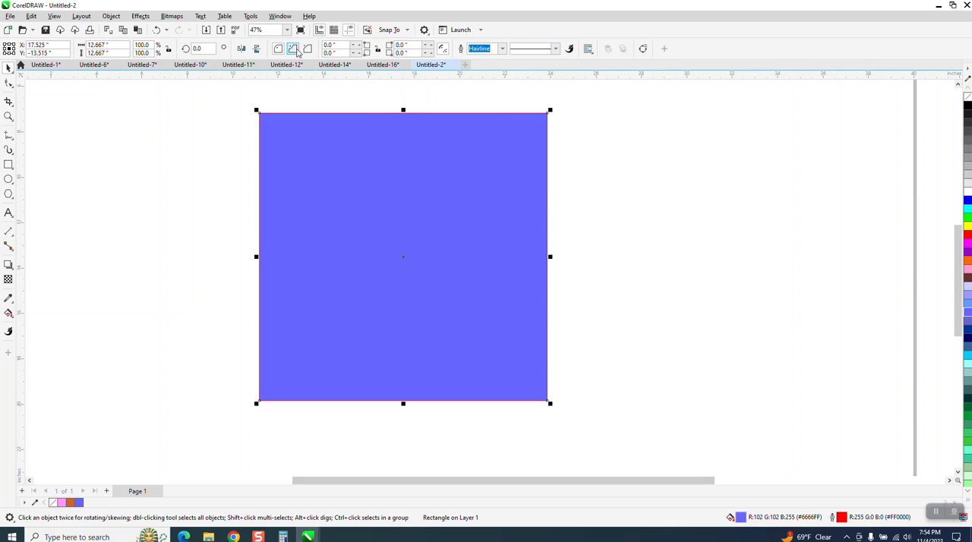
- In Customization > Commands, search 'no fil' and select the second No Fill entry
left_click(249, 15)
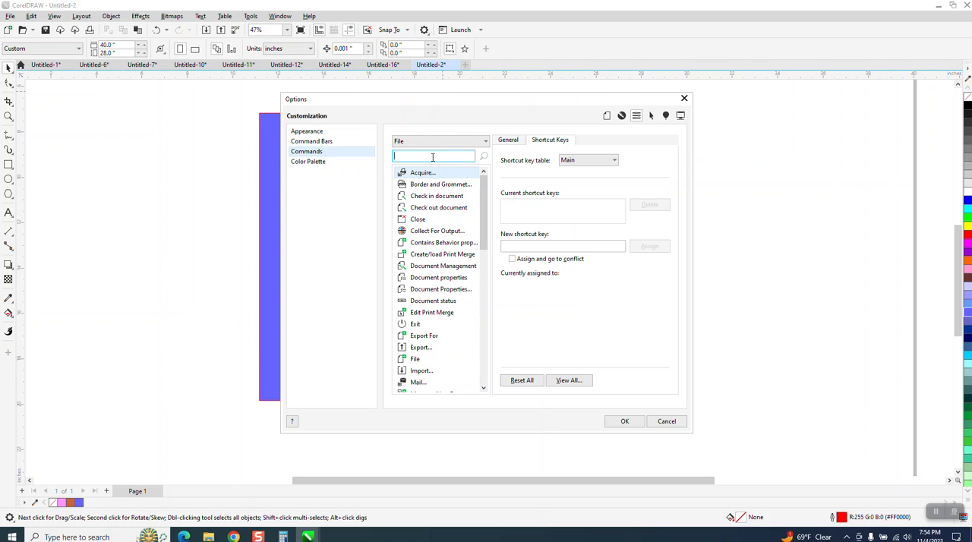
type("no fil")
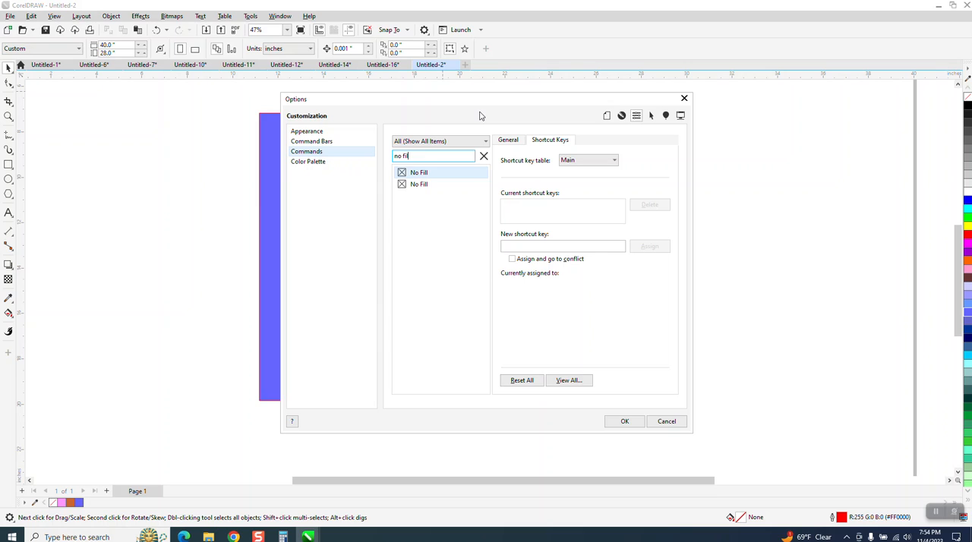
left_click(420, 173)
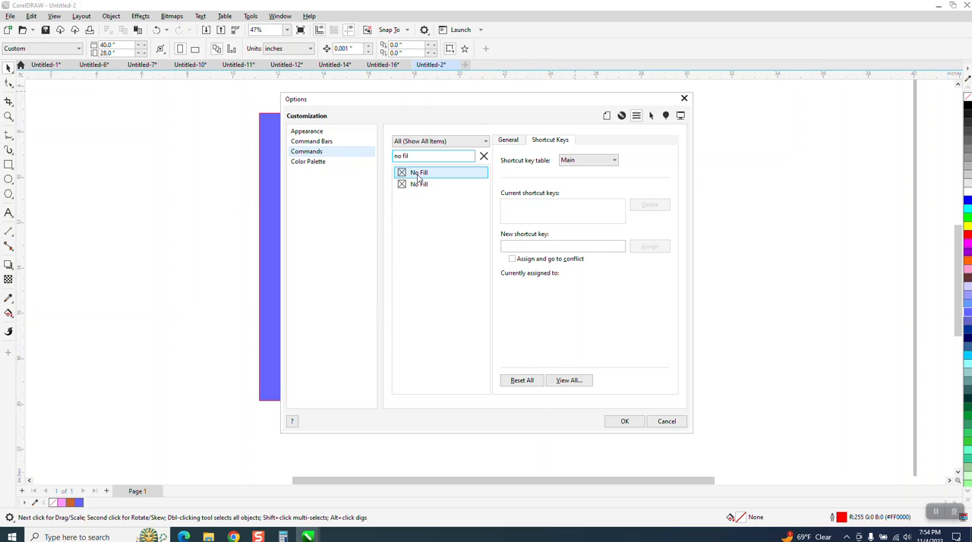
left_click(507, 140)
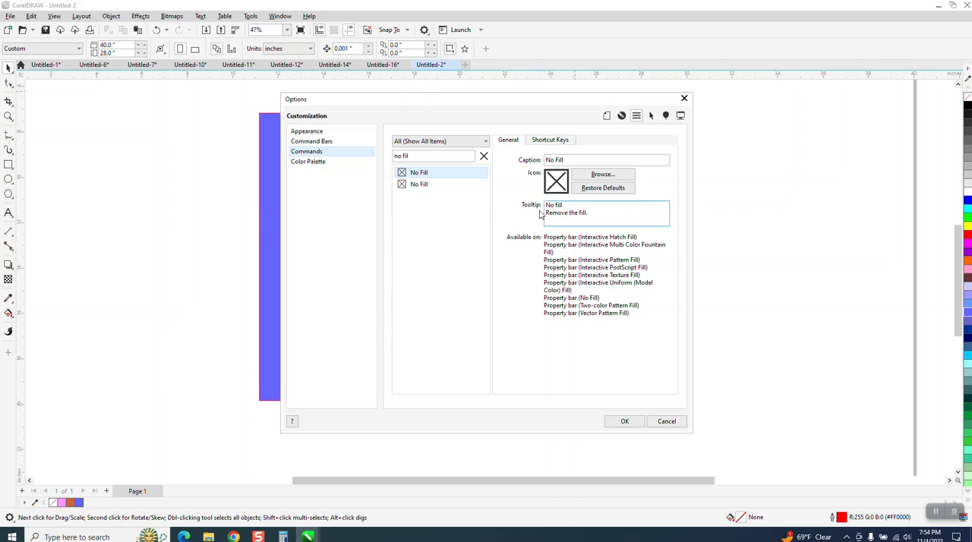
left_click(419, 183)
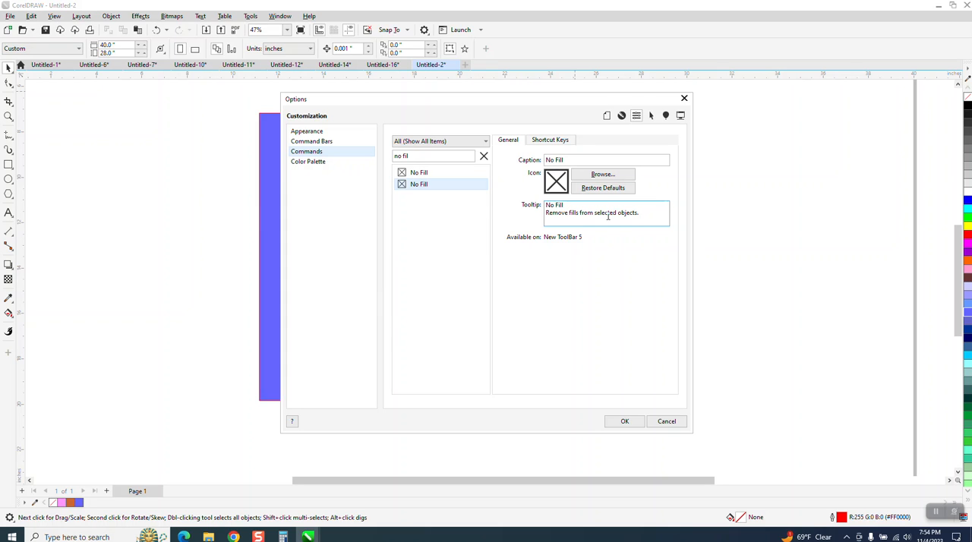
- Assign Q as the new shortcut key for the No Fill command
left_click(440, 183)
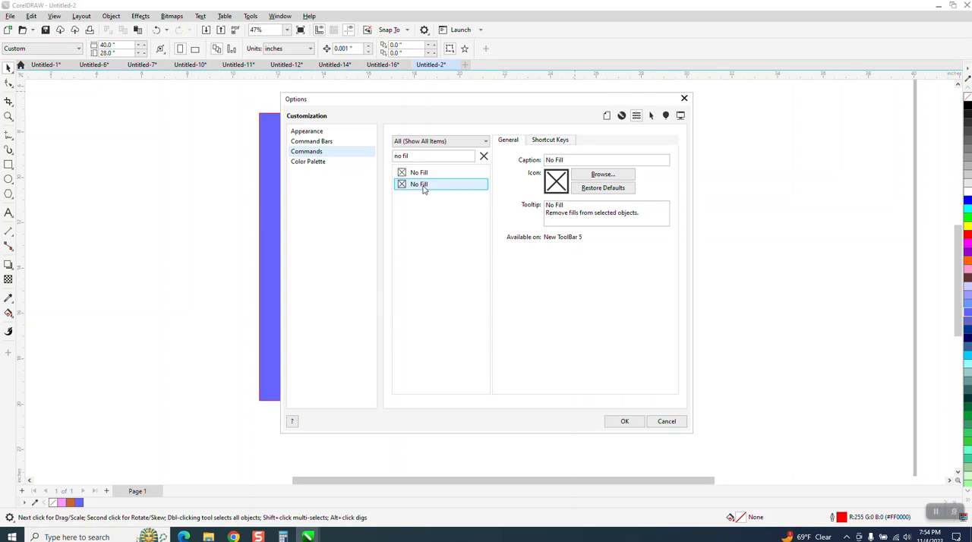
left_click(550, 140)
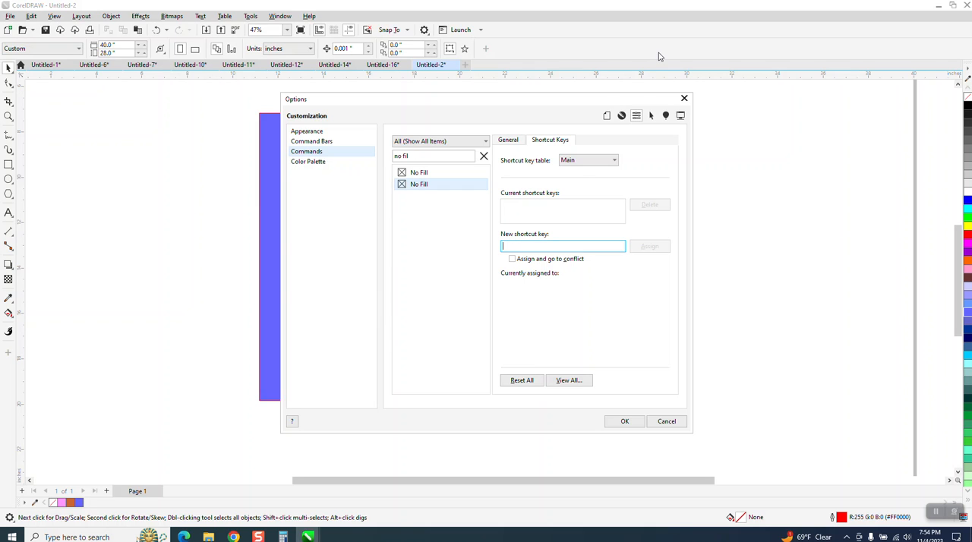
type("Q")
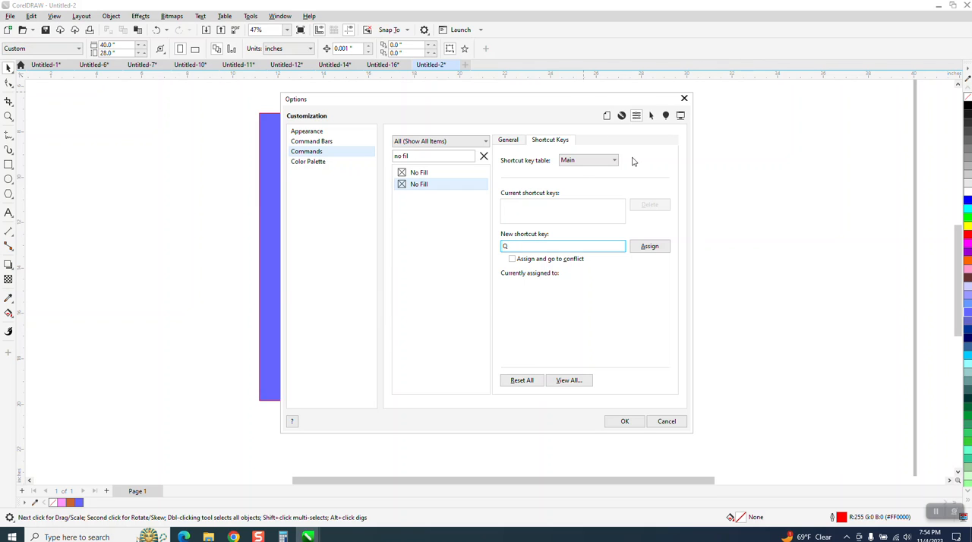
left_click(650, 246)
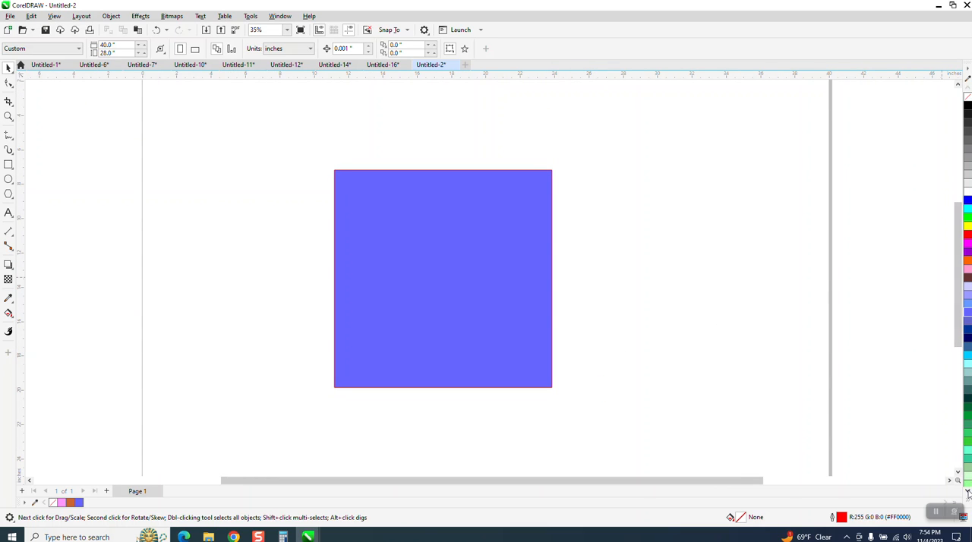
mouse_move(966, 493)
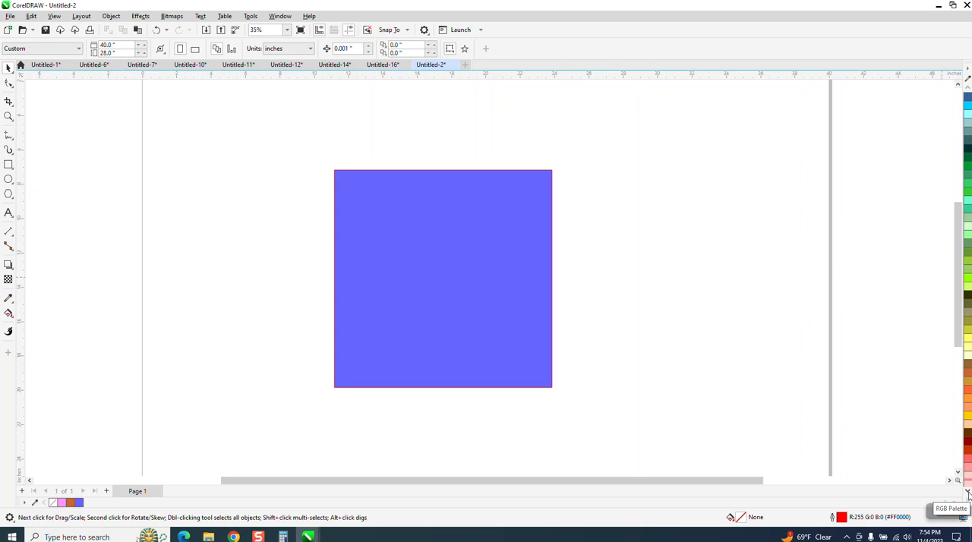
- Select the square, clear its fill with Q, and pick the Rectangle tool
left_click(444, 278)
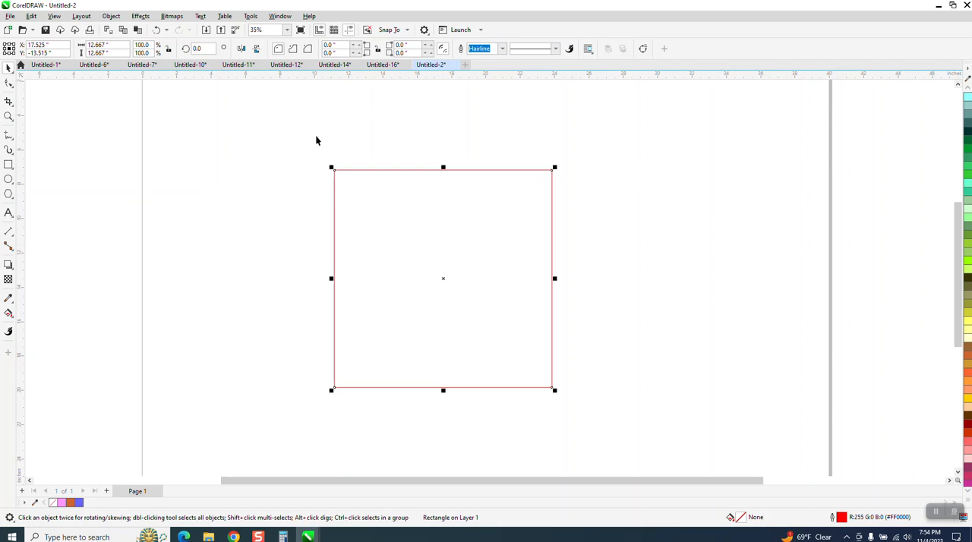
mouse_move(378, 143)
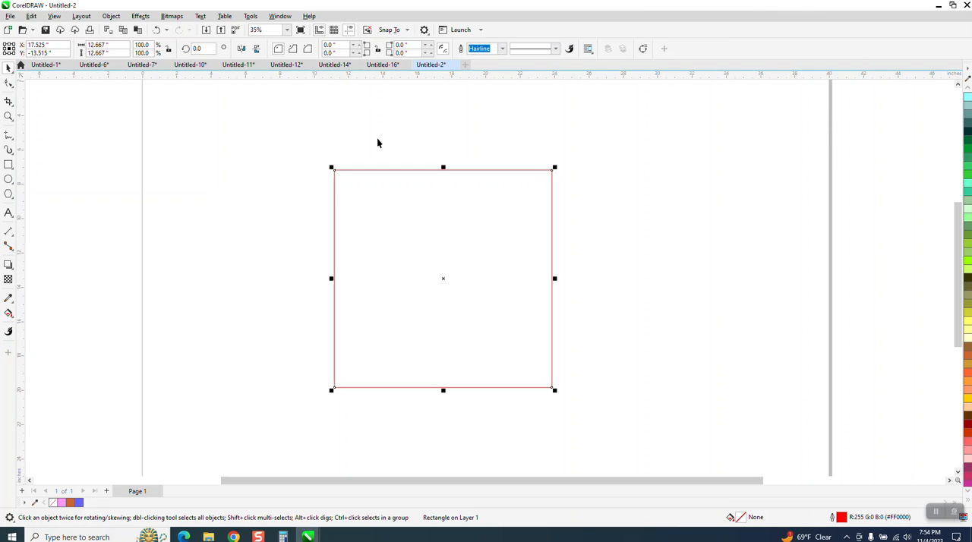
mouse_move(252, 164)
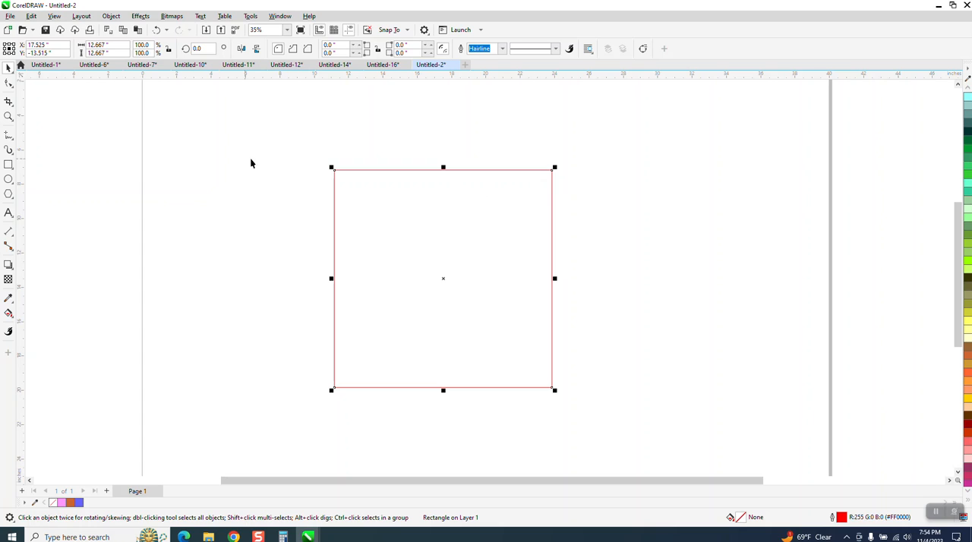
left_click(9, 164)
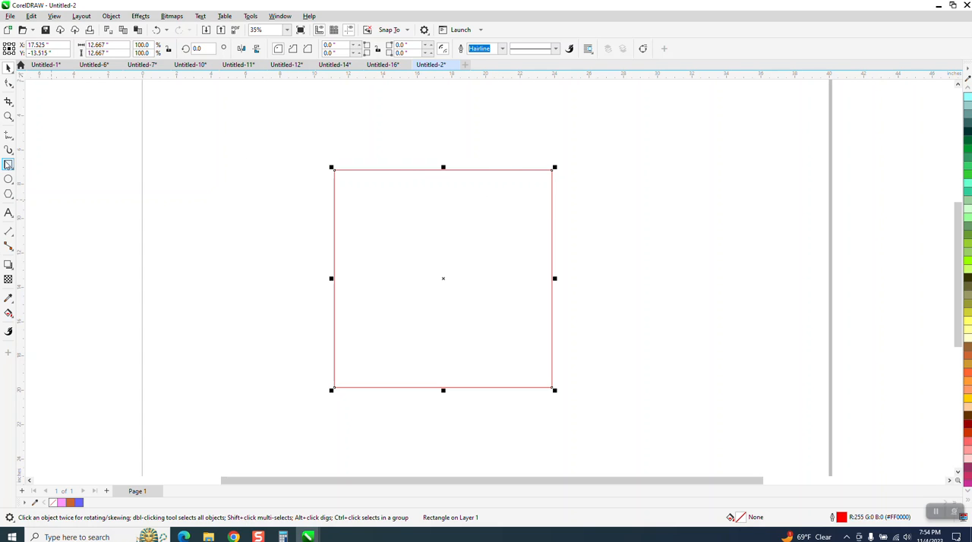
right_click(9, 164)
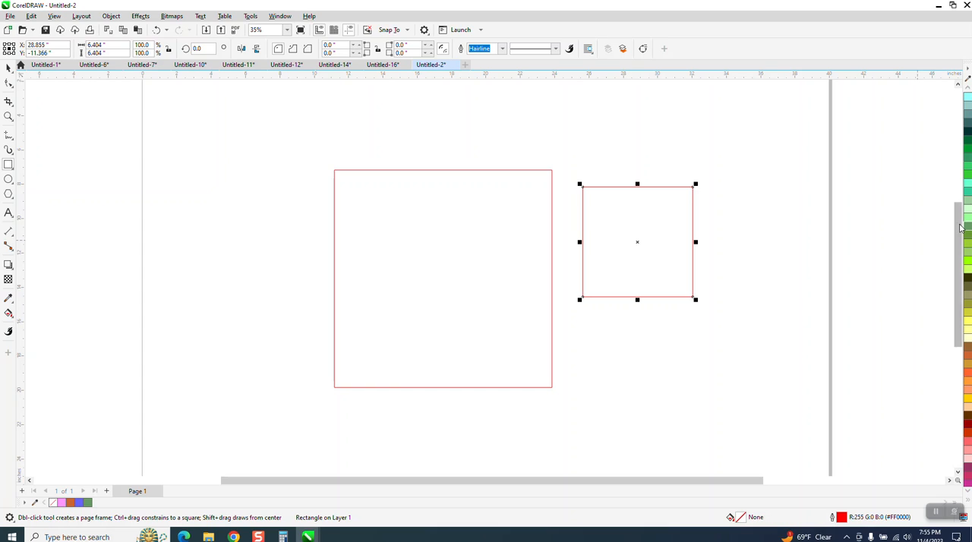
mouse_move(233, 211)
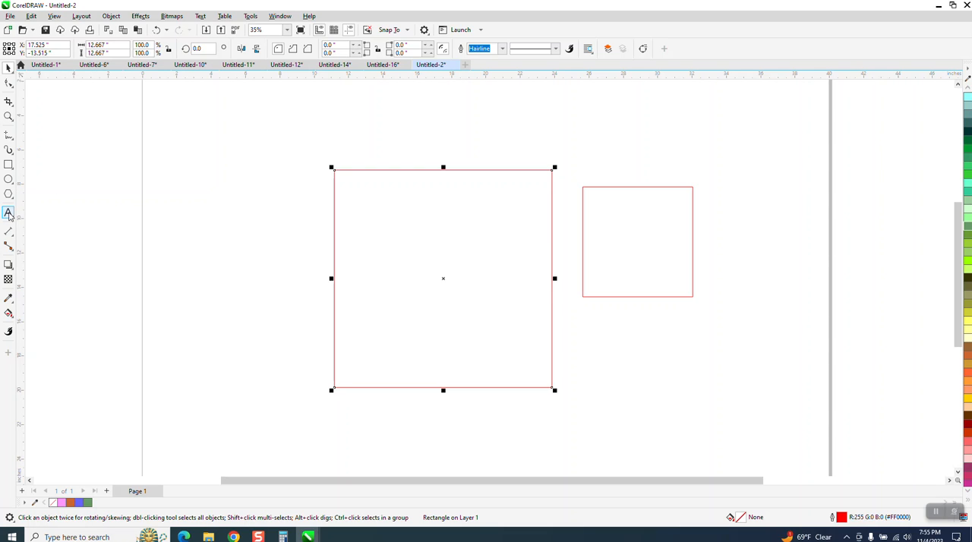
- Remove the new rectangle's fill with Q and select both rectangles for grouping
type("q")
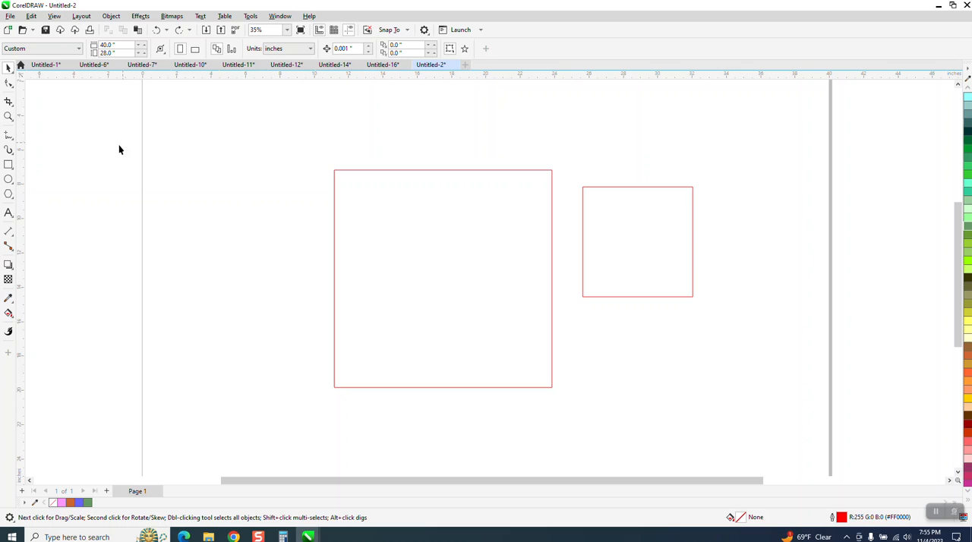
mouse_move(246, 126)
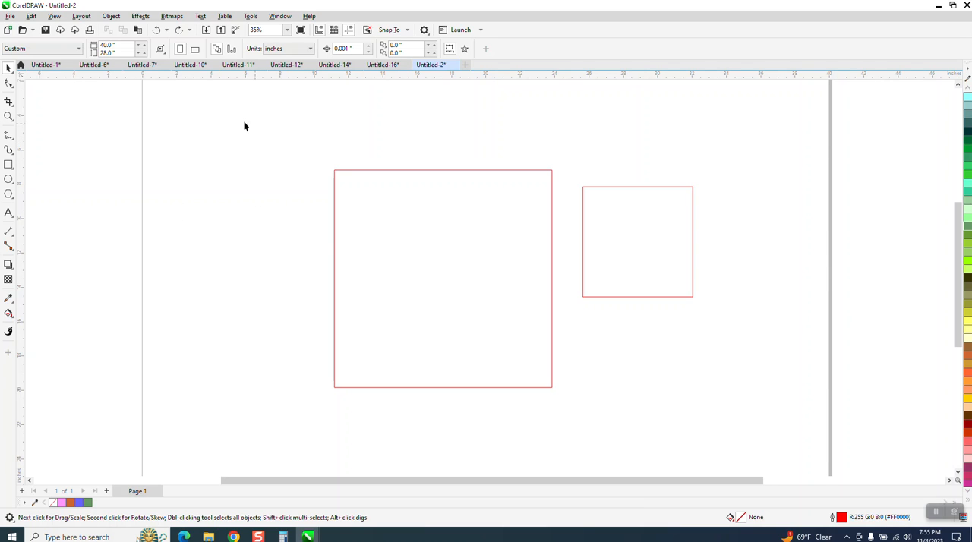
left_click(31, 15)
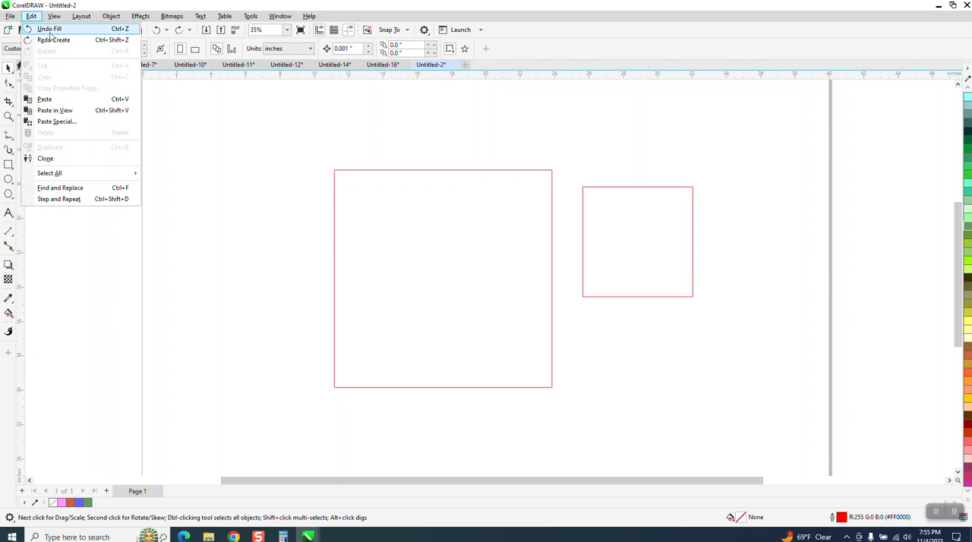
mouse_move(121, 36)
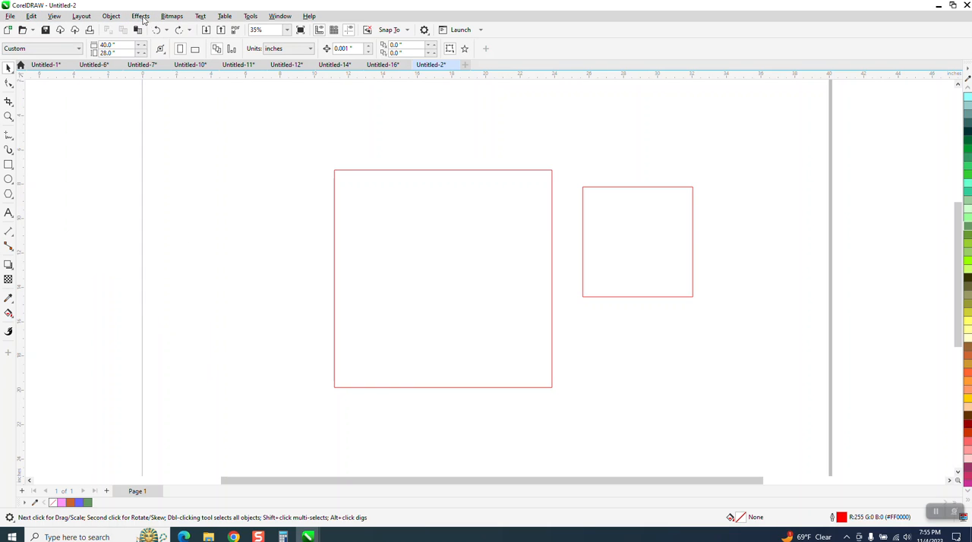
left_click(111, 15)
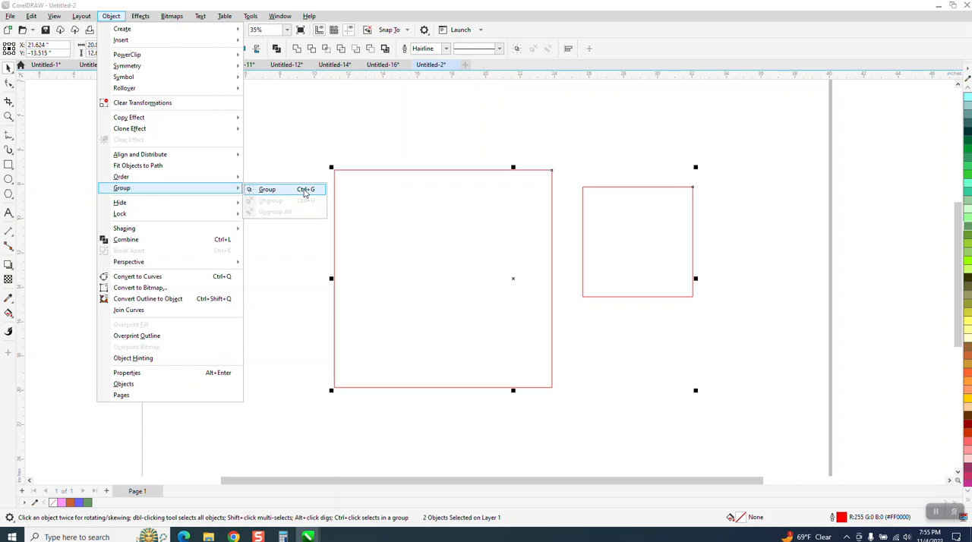
mouse_move(294, 168)
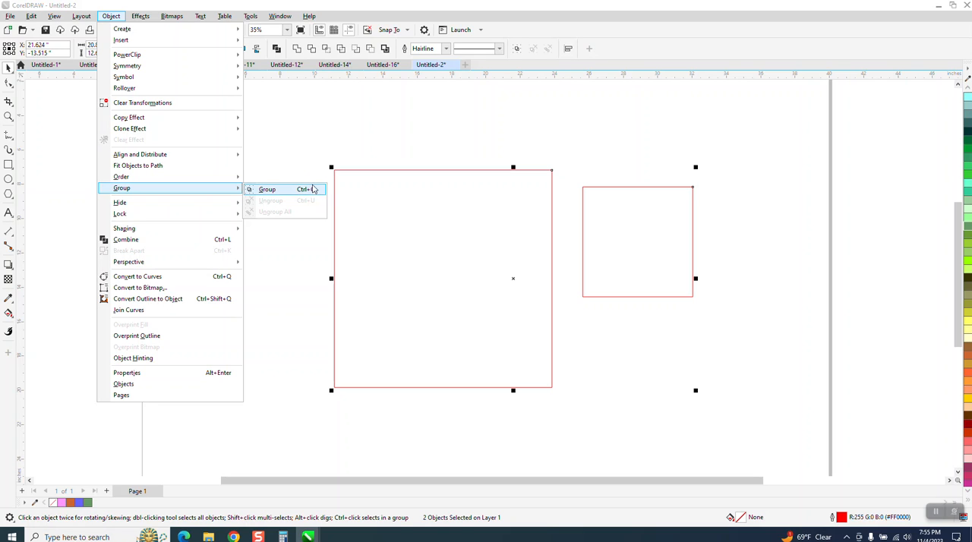
mouse_move(307, 191)
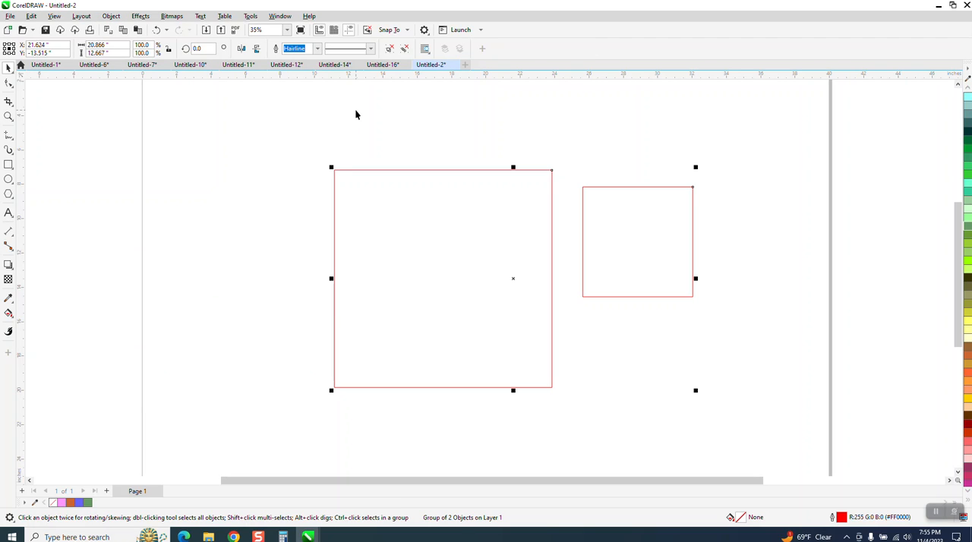
mouse_move(364, 107)
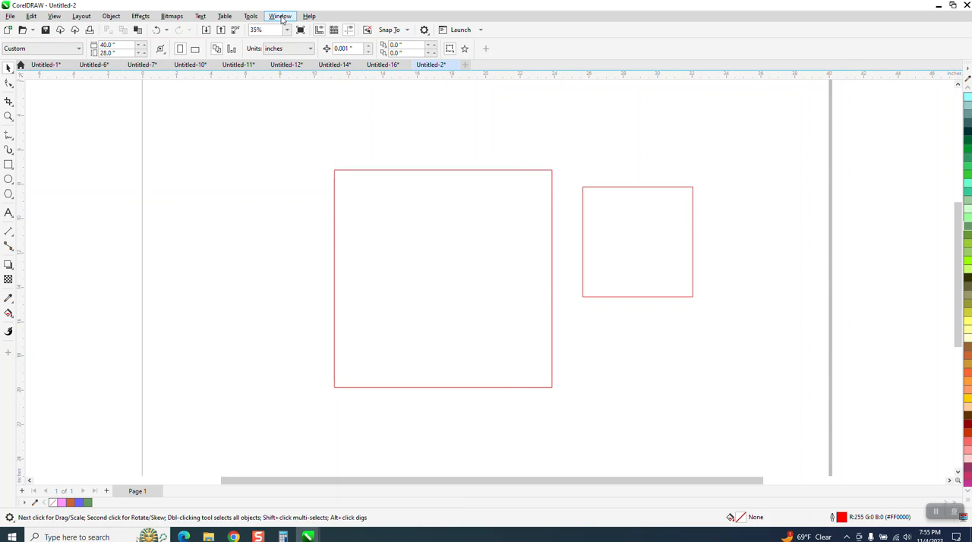
- Reopen Tools > Options at the Customization command settings
left_click(249, 16)
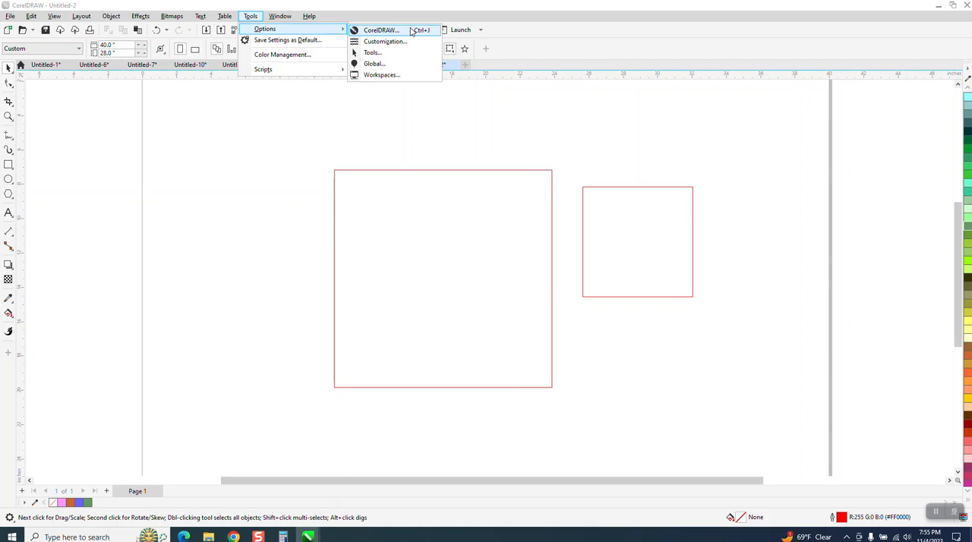
mouse_move(386, 41)
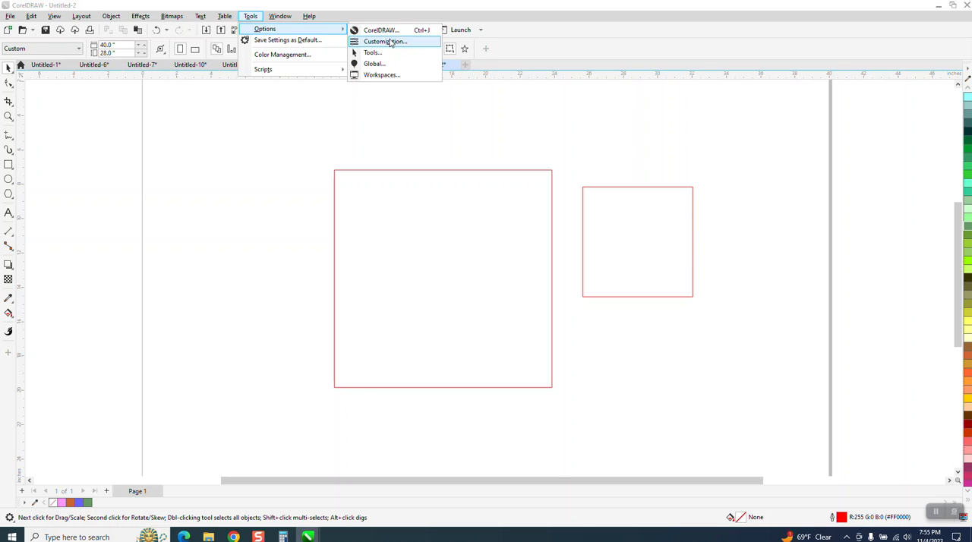
left_click(386, 41)
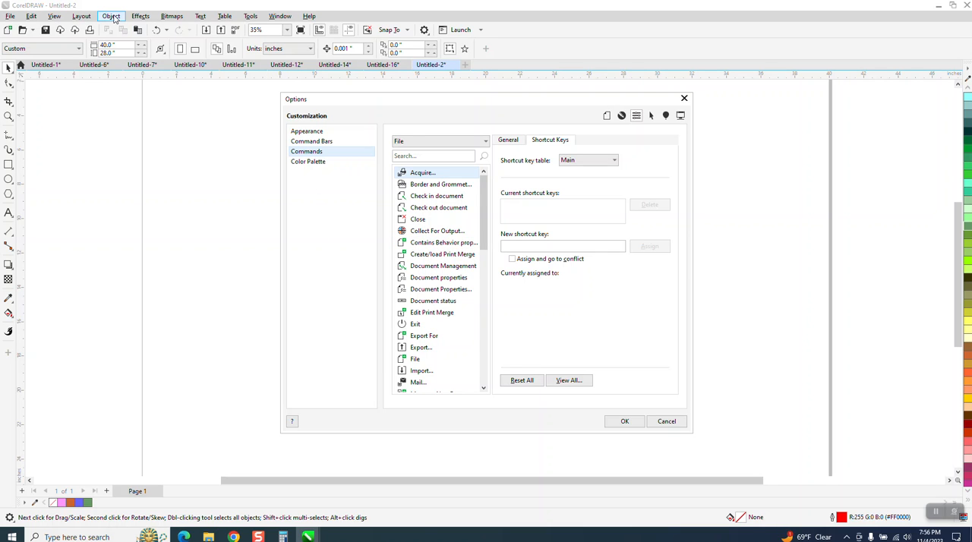
- Select the Group command, try G as a shortcut, and clear it after the Interactive Fill conflict
left_click(111, 15)
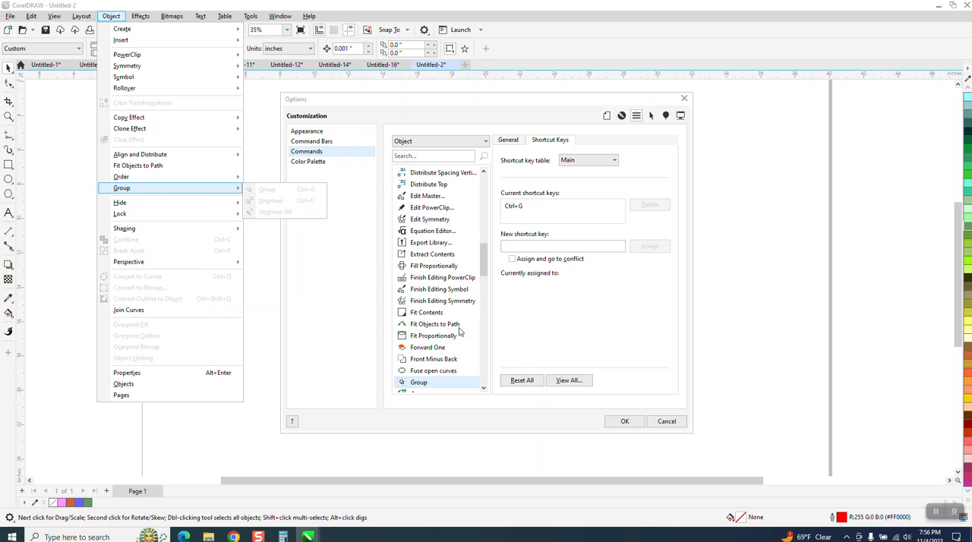
mouse_move(522, 230)
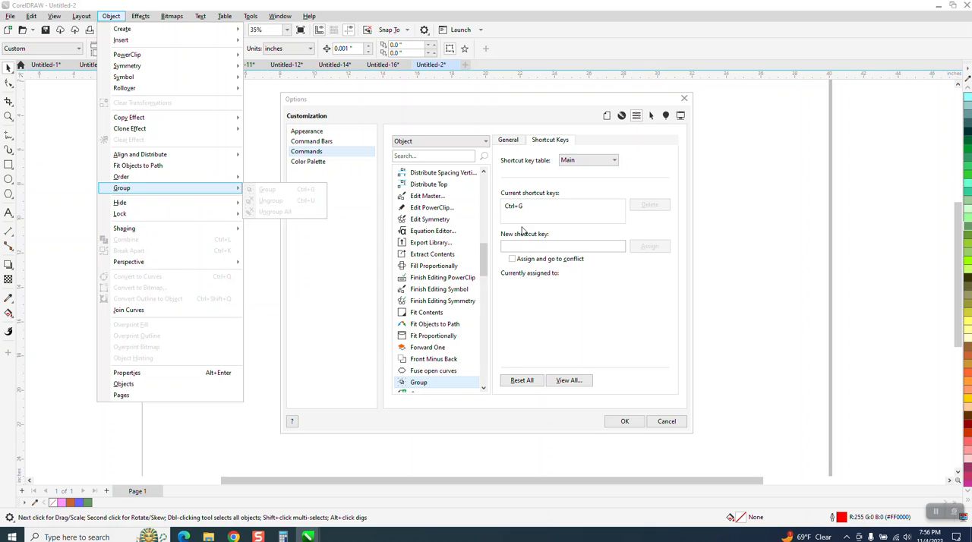
left_click(562, 247)
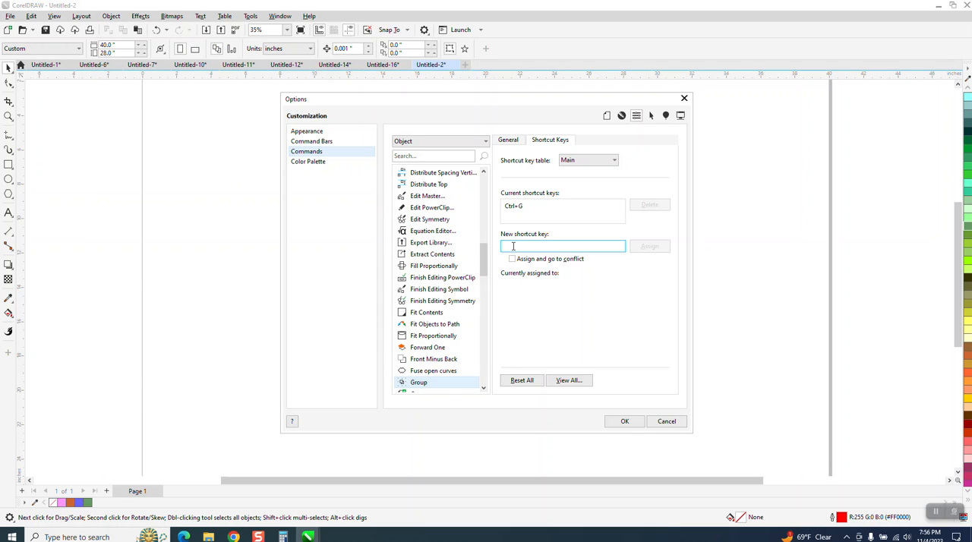
type("G")
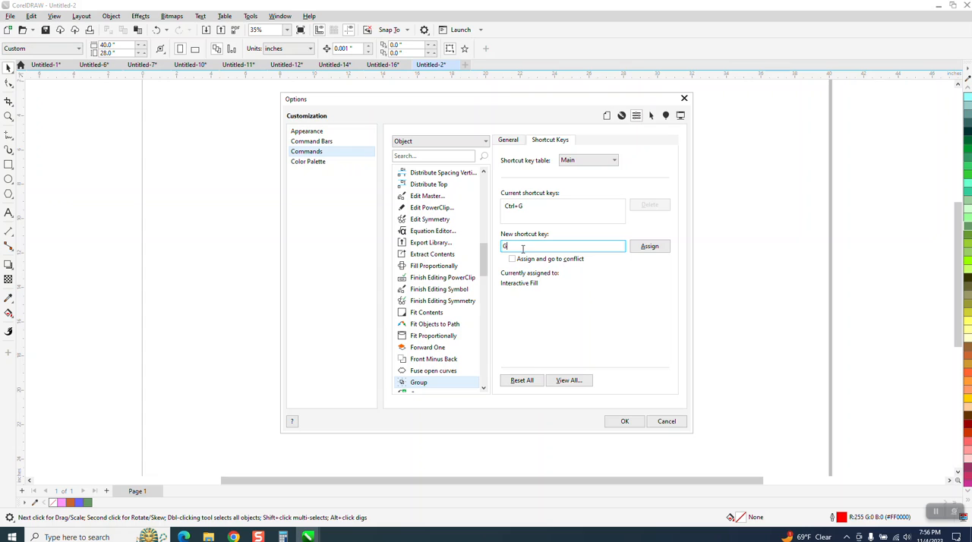
mouse_move(512, 300)
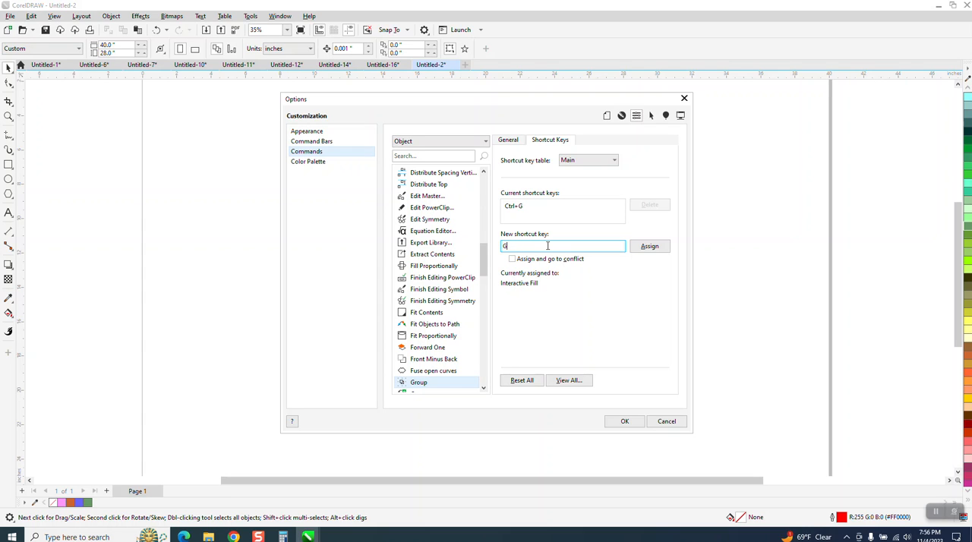
key("Backspace")
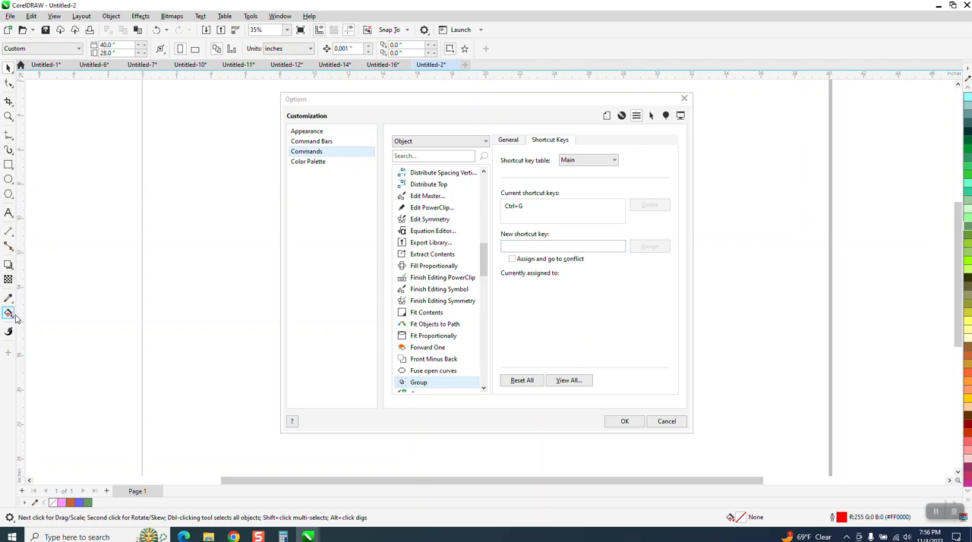
- Check the fill tool flyout to confirm G belongs to Interactive Fill
left_click(9, 313)
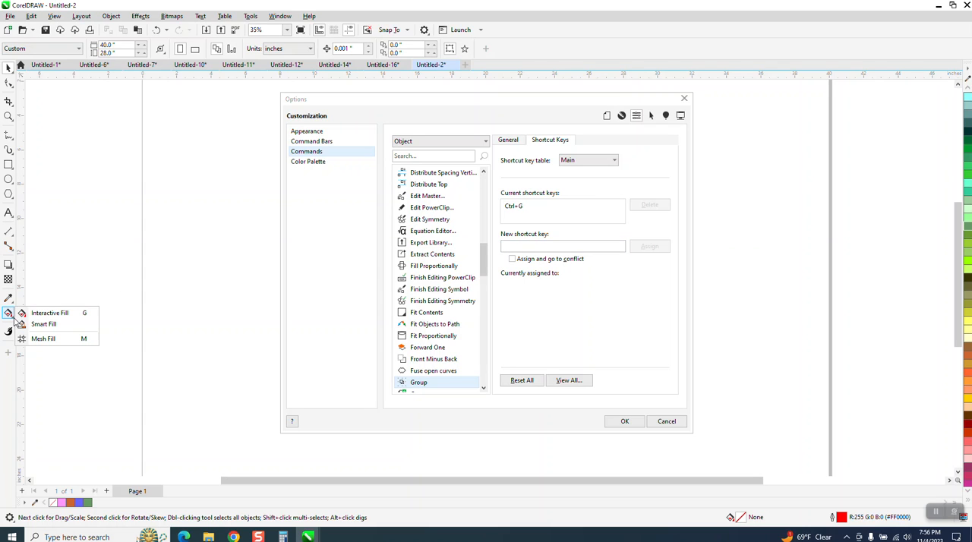
mouse_move(49, 311)
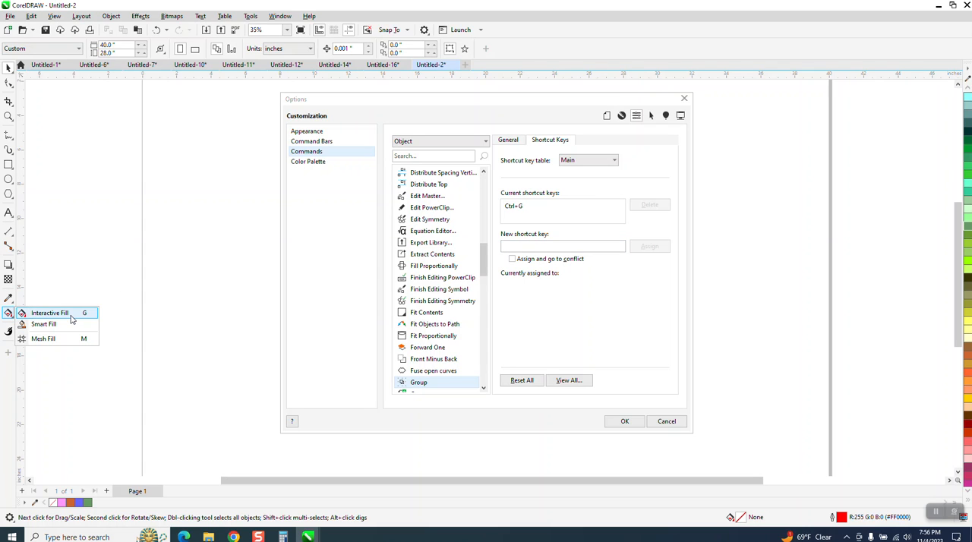
mouse_move(550, 221)
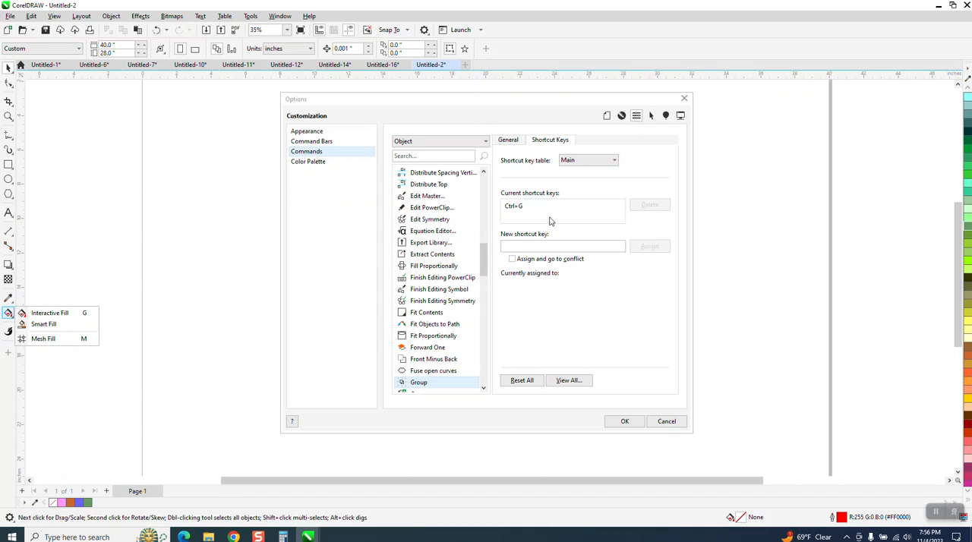
mouse_move(551, 221)
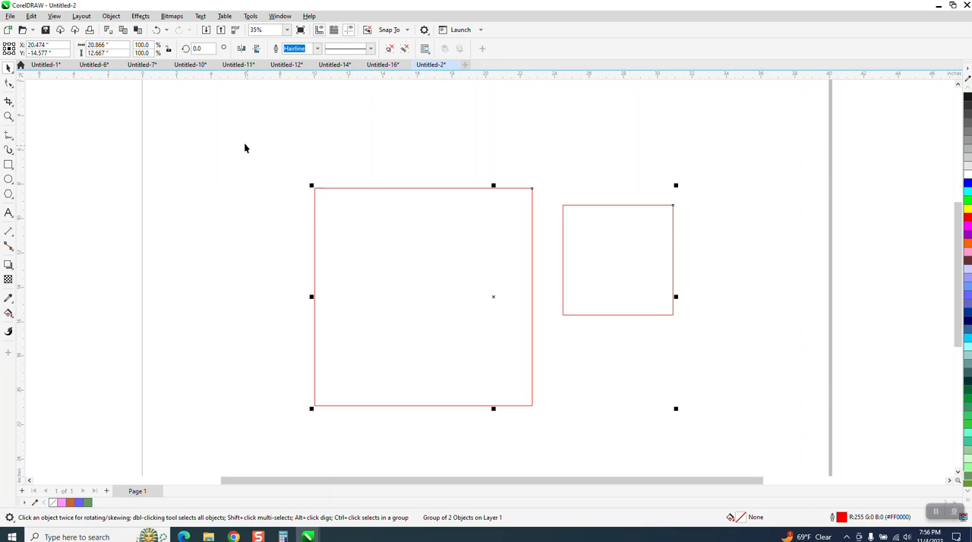
mouse_move(413, 187)
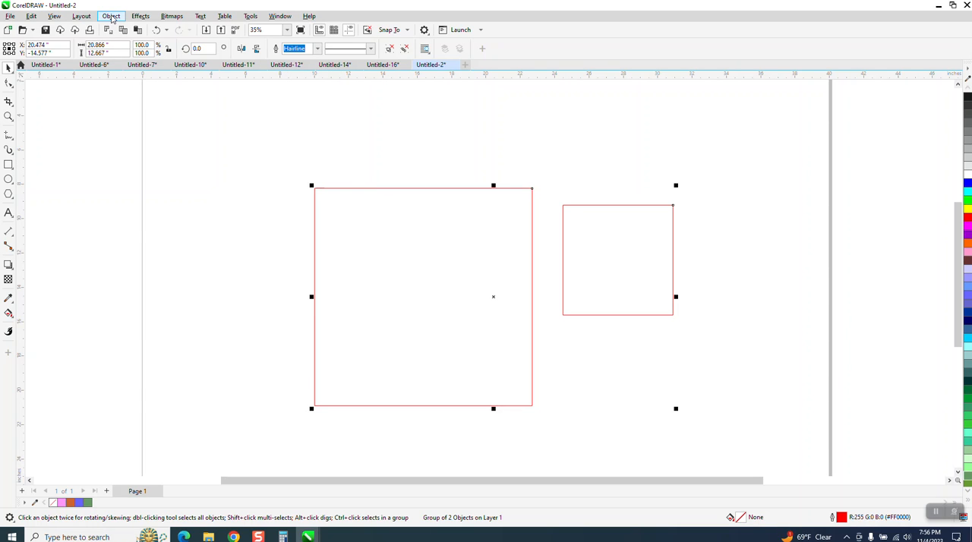
left_click(110, 15)
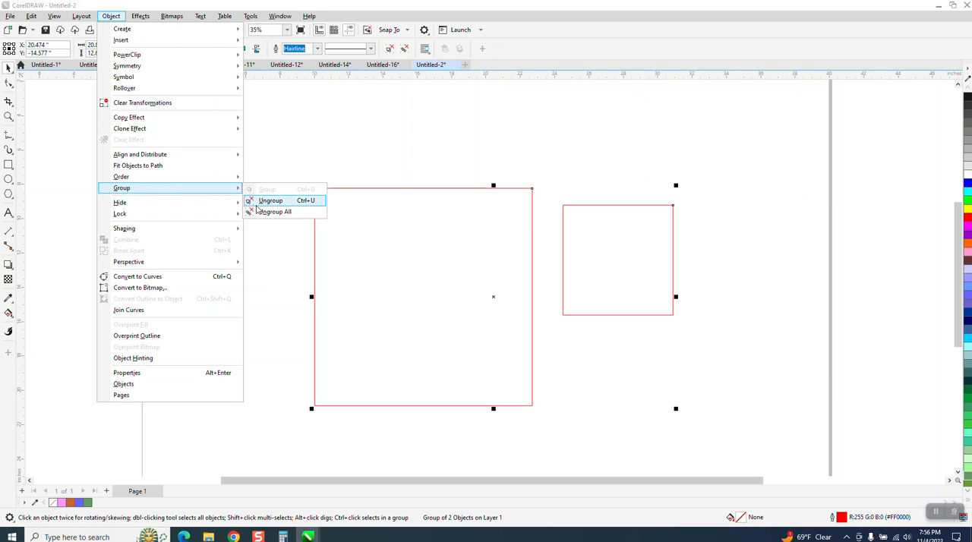
left_click(270, 201)
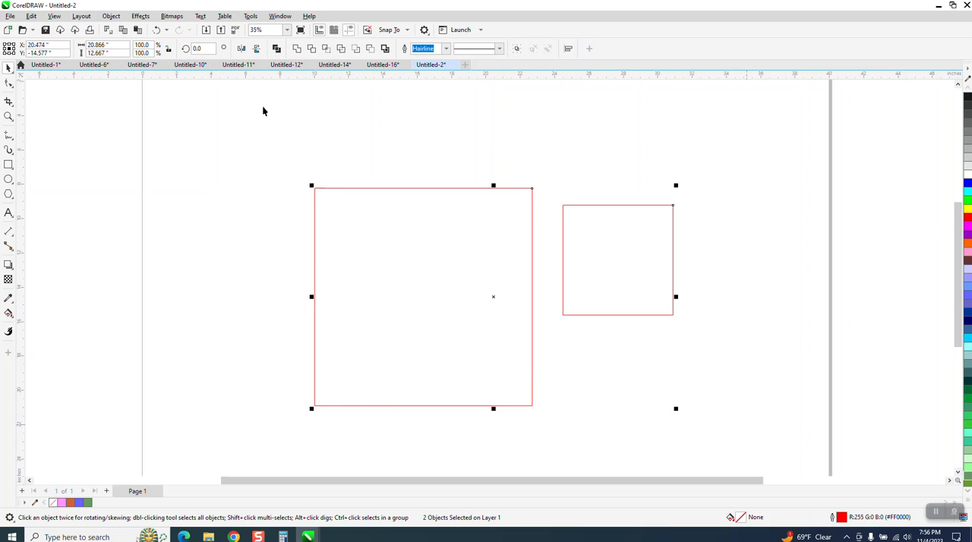
left_click(110, 15)
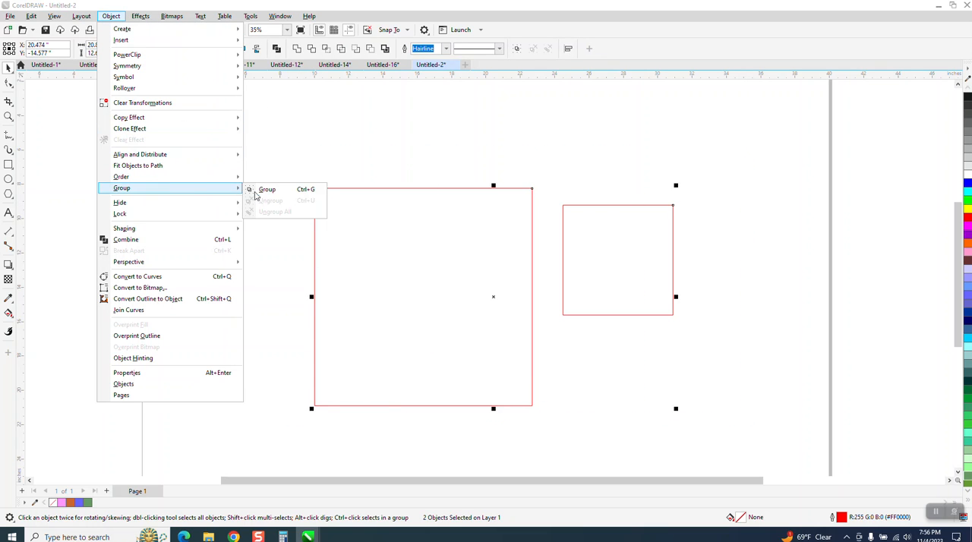
left_click(267, 189)
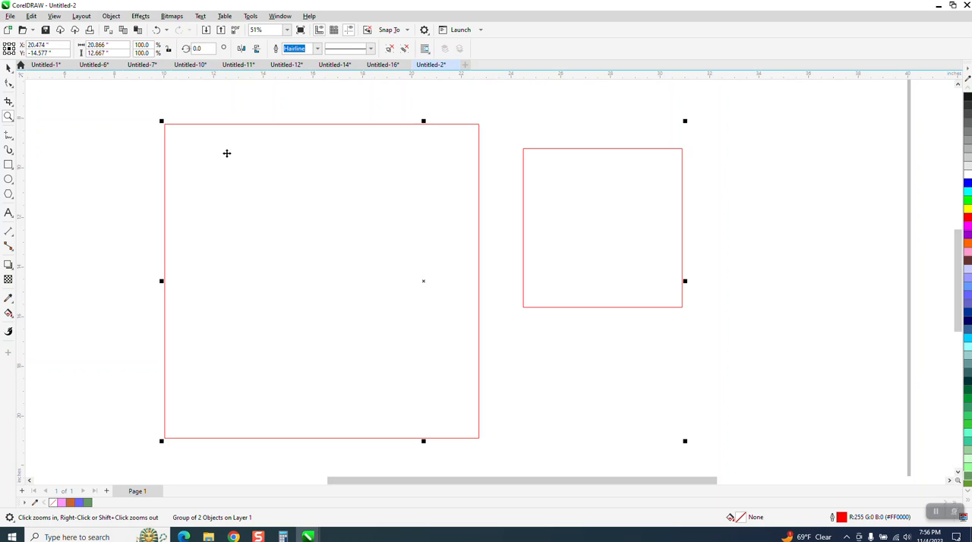
left_click(967, 204)
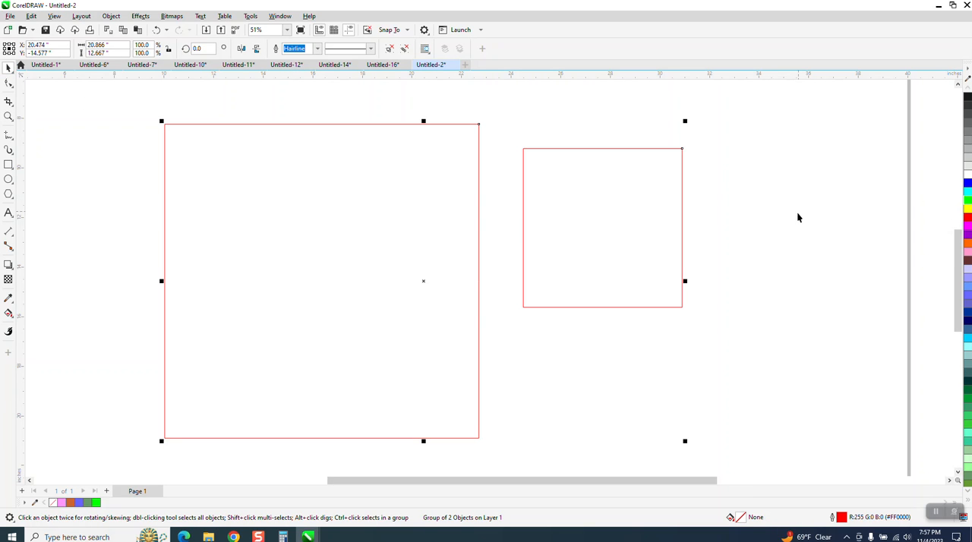
mouse_move(796, 202)
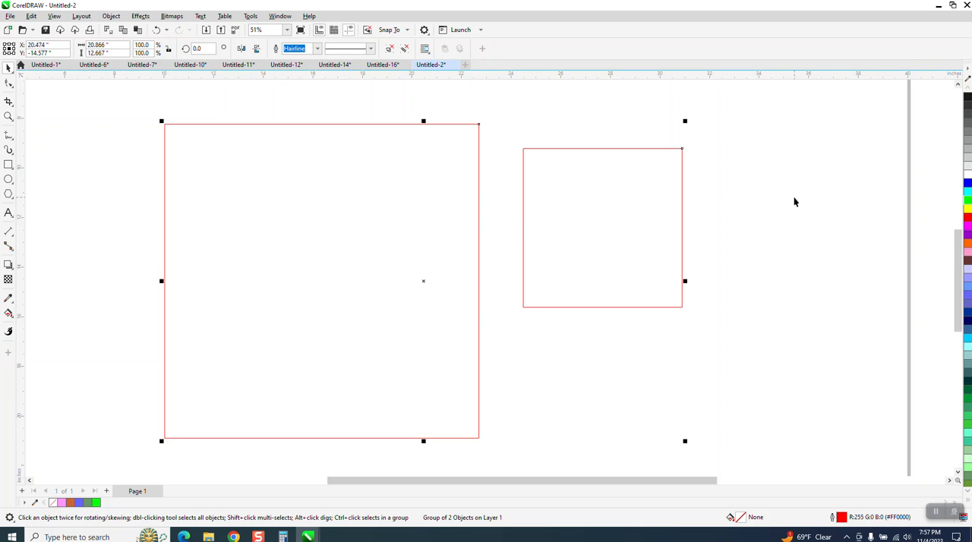